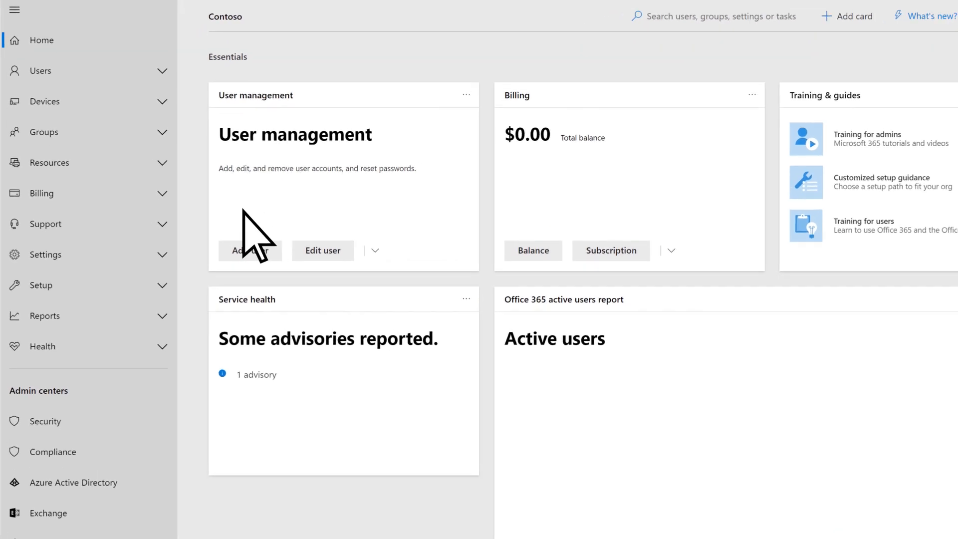
Go to Billing > Purchase services and select the Office 365 Business Essentials card.
click(41, 192)
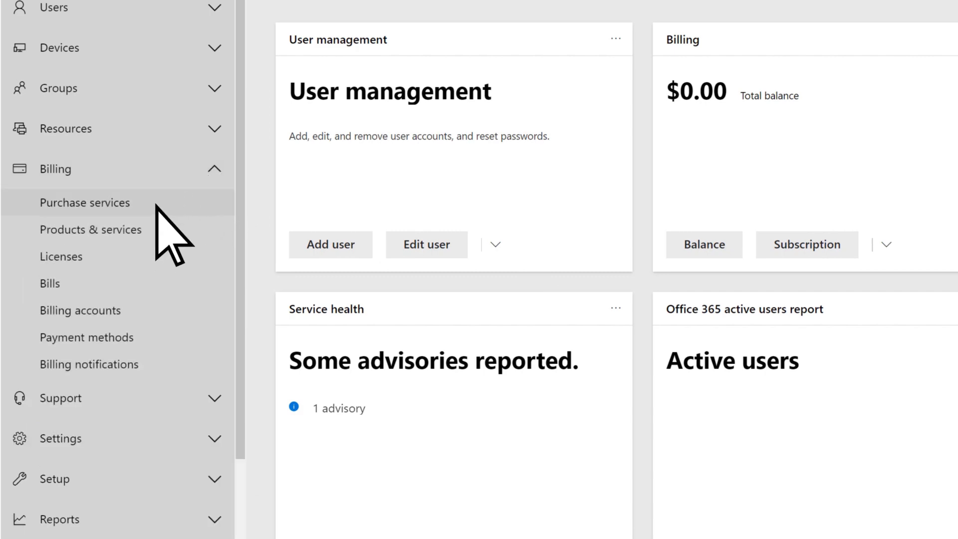
click(84, 202)
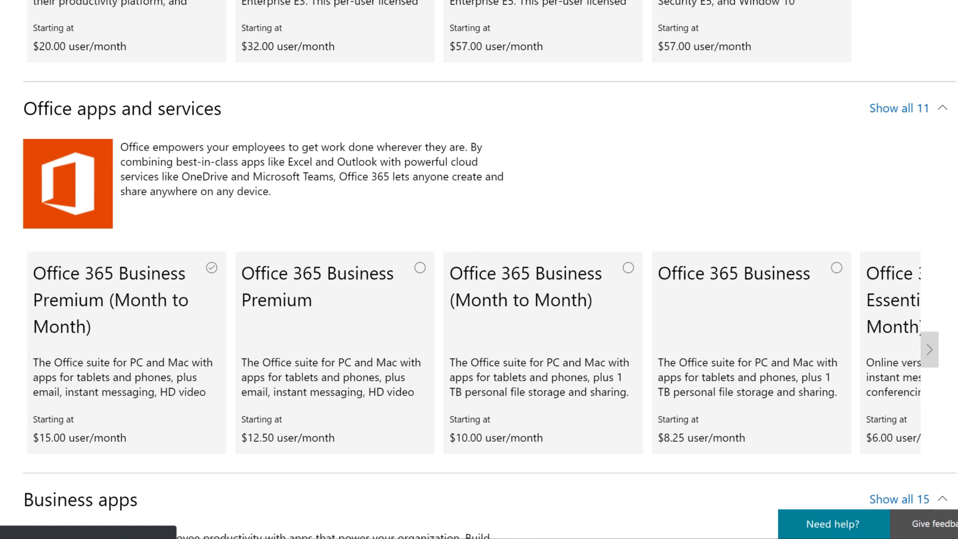
mouse_move(898, 386)
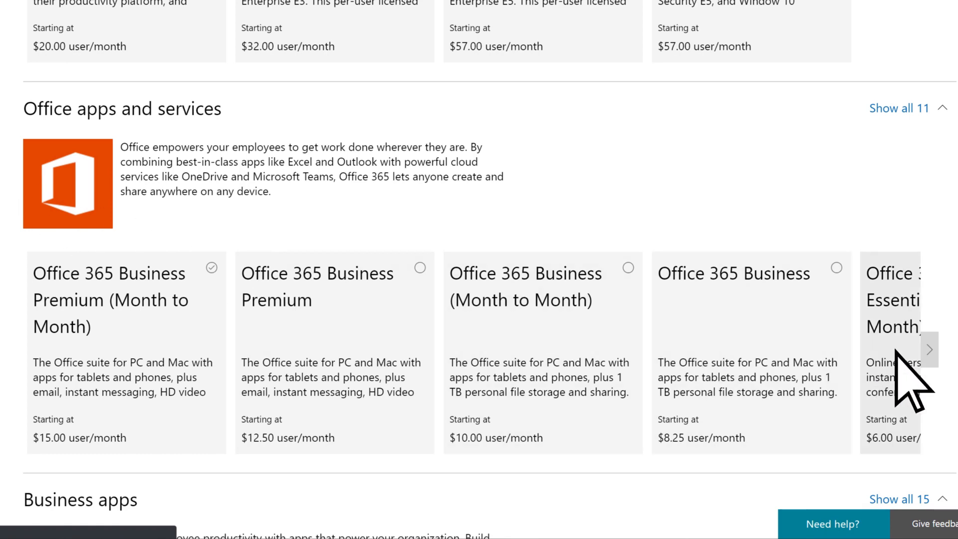
click(928, 349)
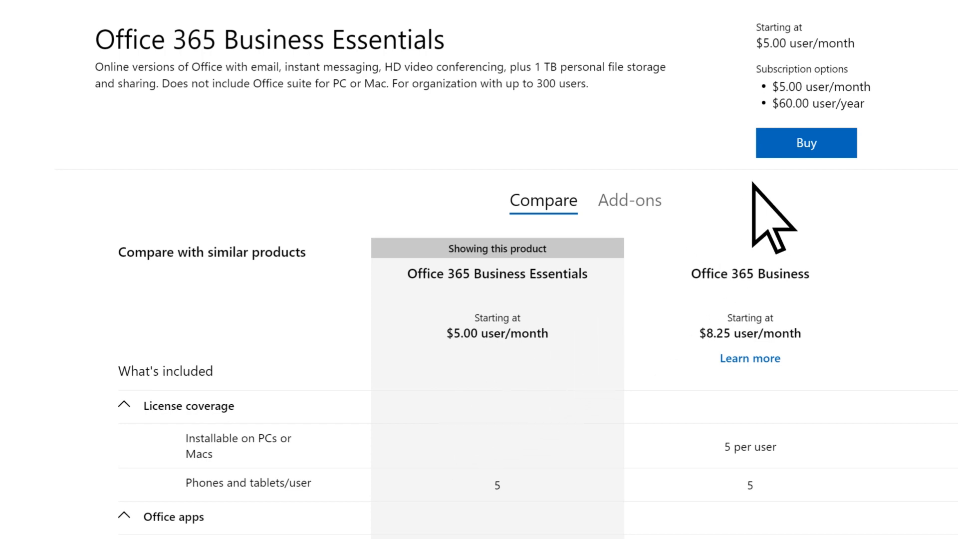
Start the purchase, choose yearly payment for 1 user, and proceed to checkout ($66.00/year).
click(806, 143)
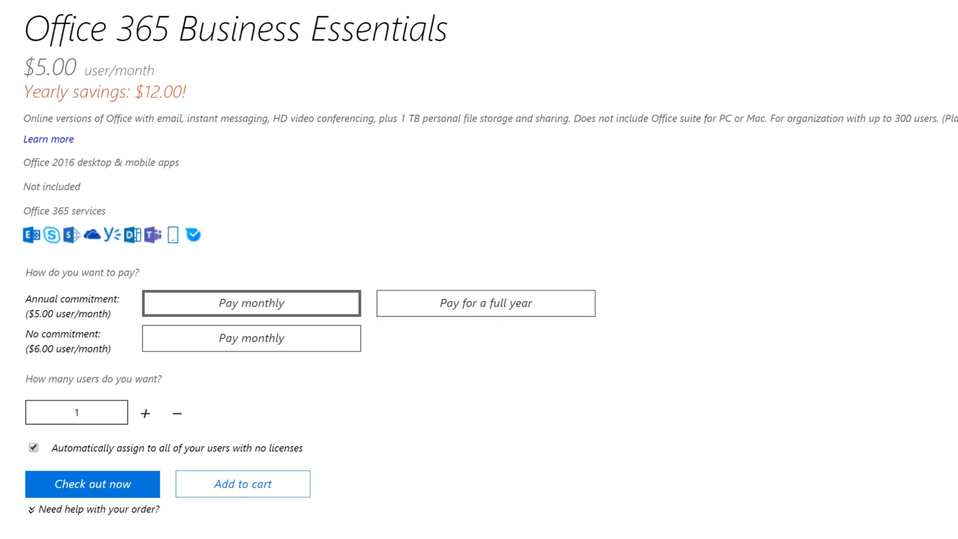
click(485, 304)
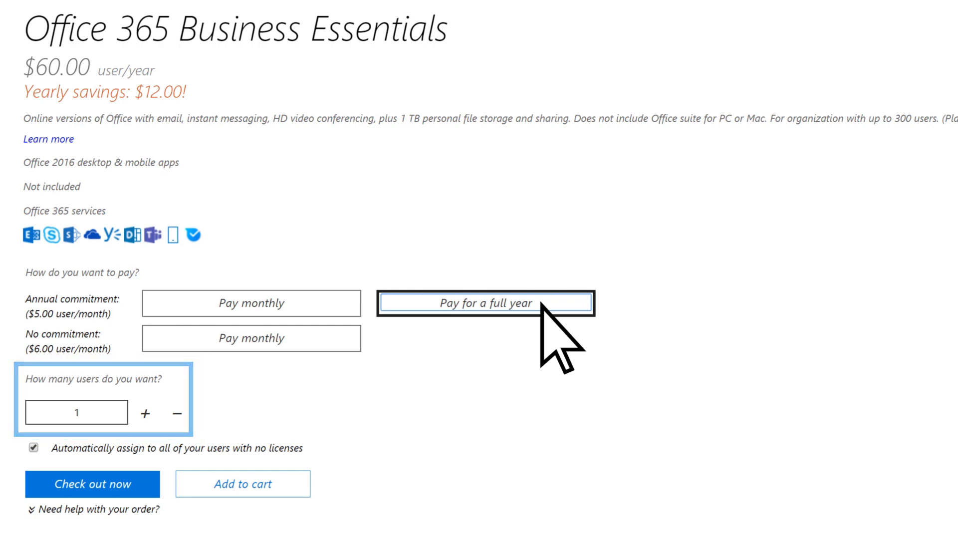
mouse_move(470, 403)
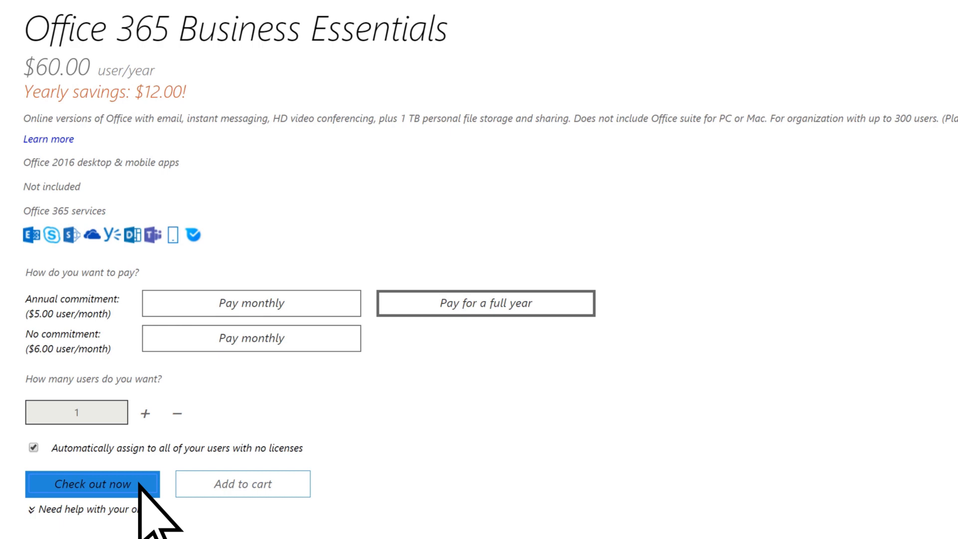
click(91, 483)
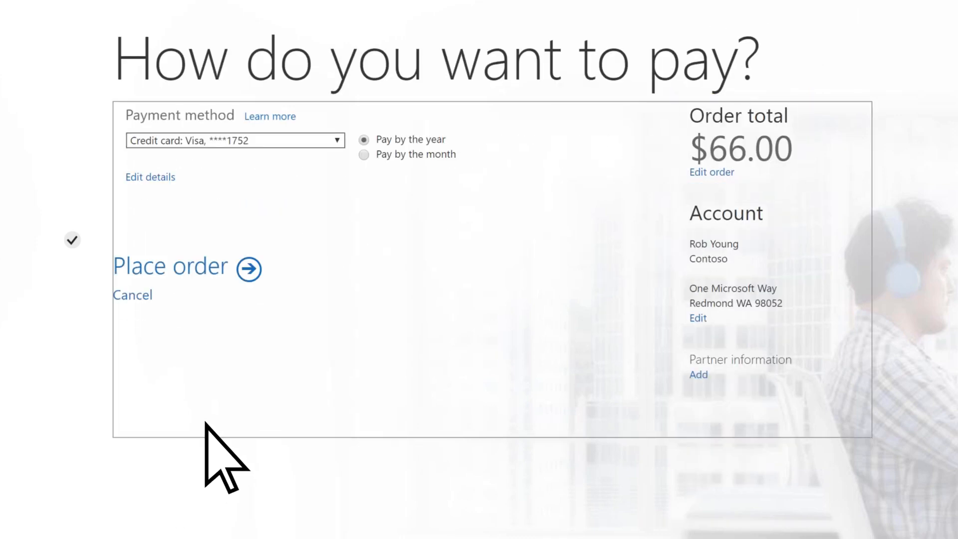
Place the Business Essentials order and go back to the admin home dashboard.
click(171, 266)
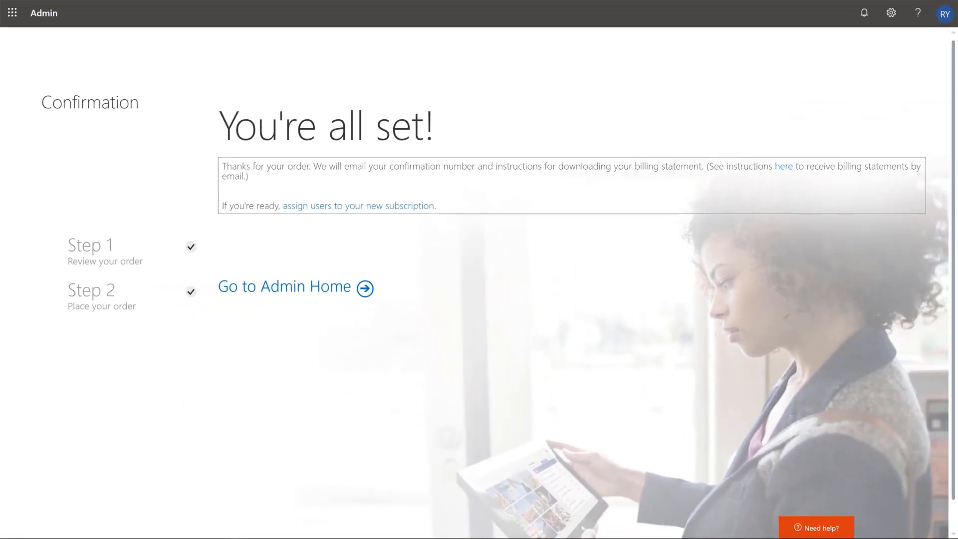
click(284, 286)
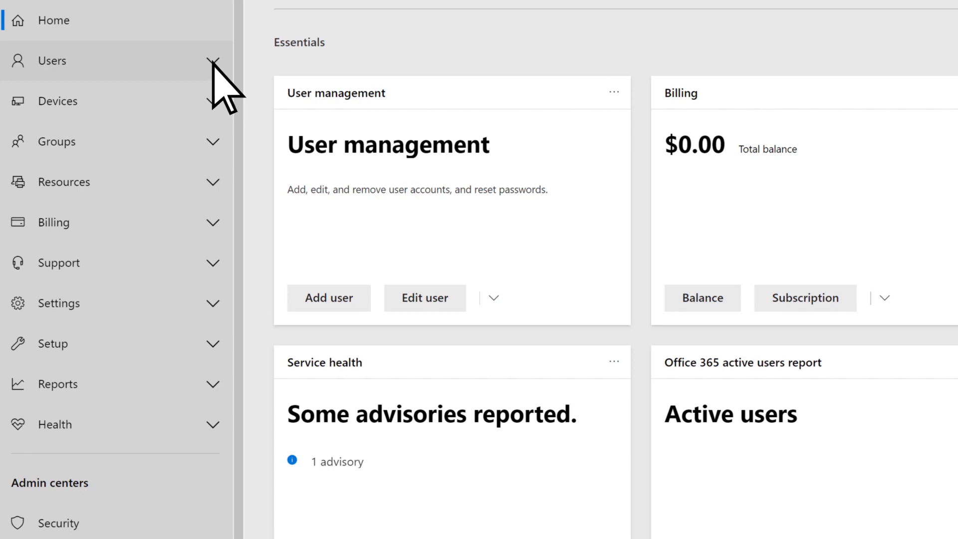
click(54, 61)
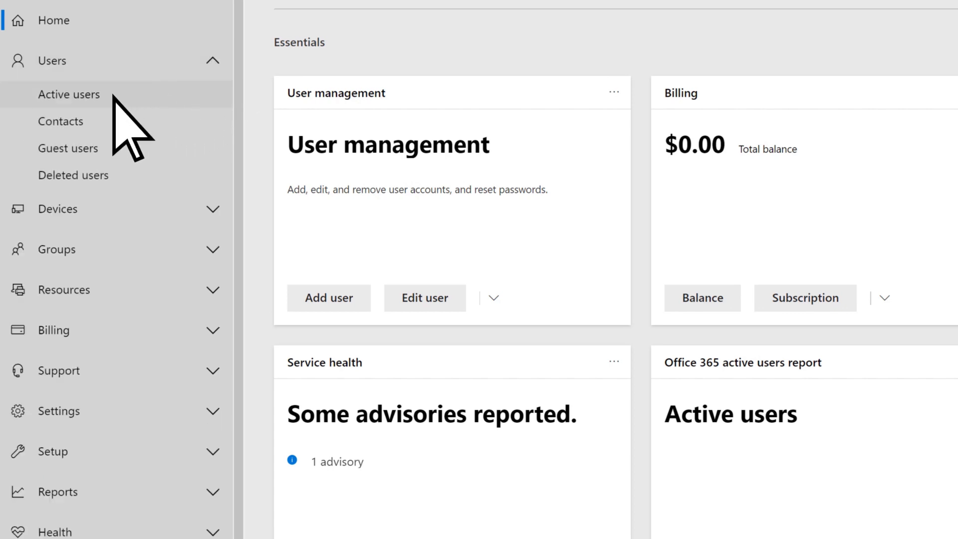
click(69, 94)
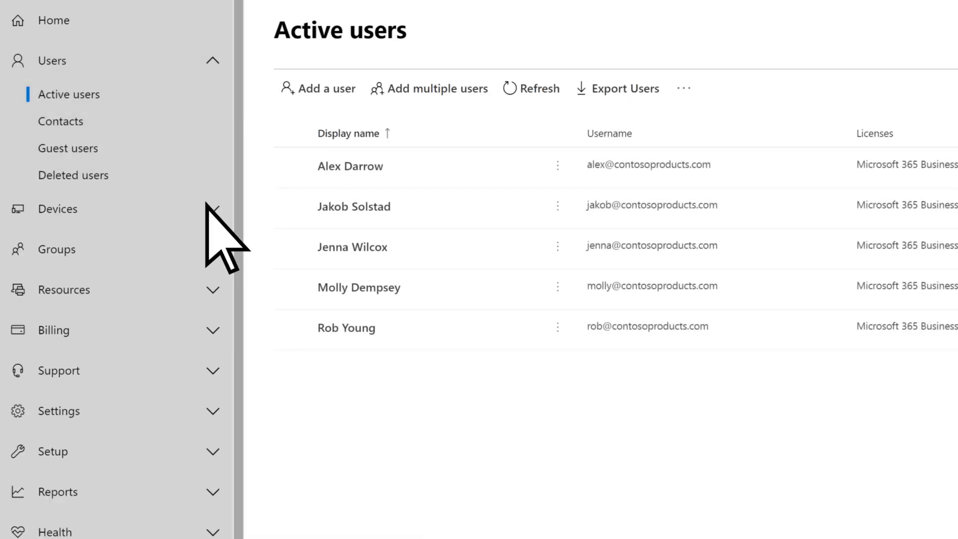
click(358, 287)
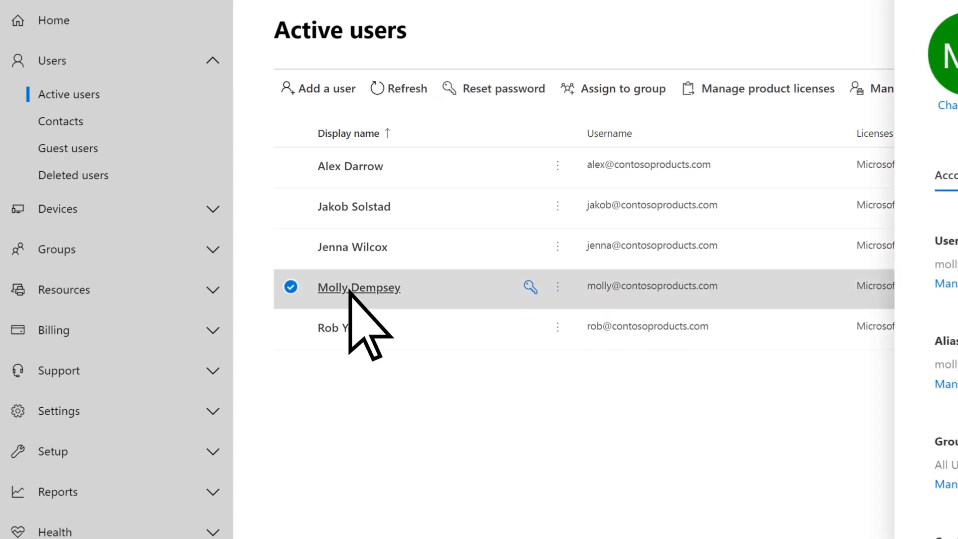
click(358, 288)
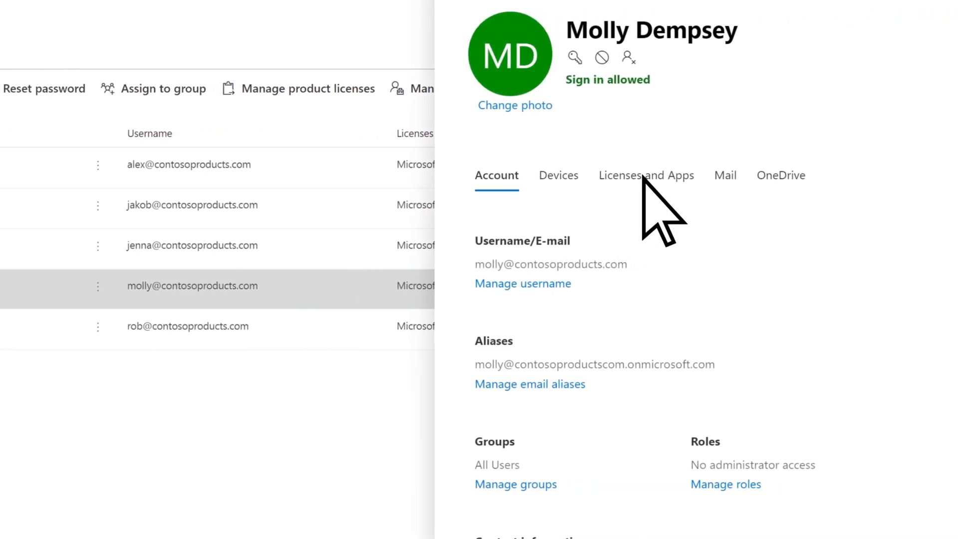
Under Licenses and Apps, assign Office 365 Business Essentials, remove Microsoft 365 Business, and save.
click(646, 175)
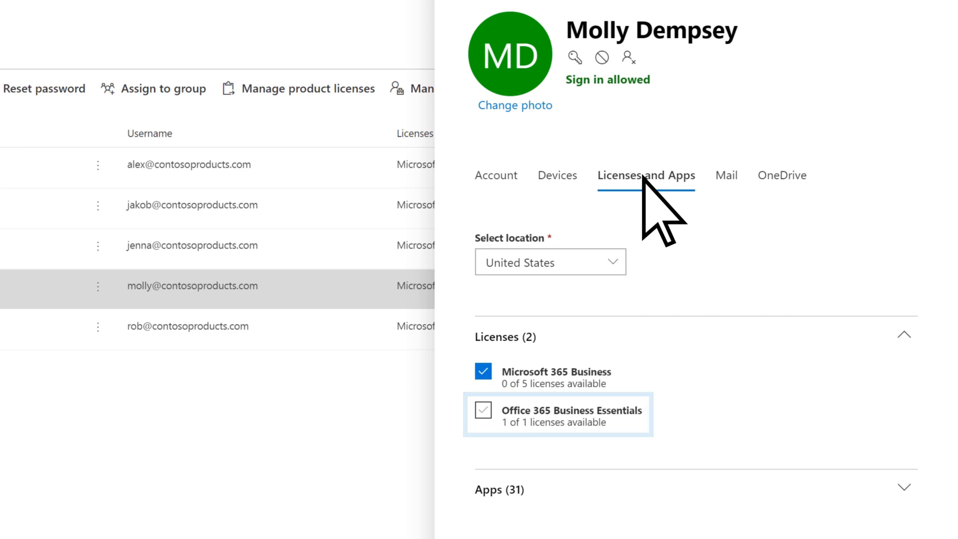
click(483, 406)
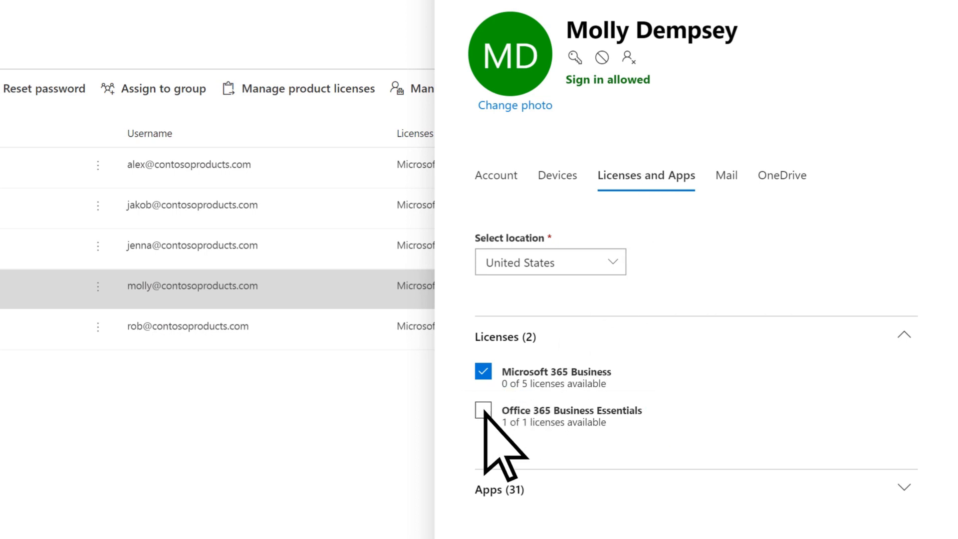
click(484, 410)
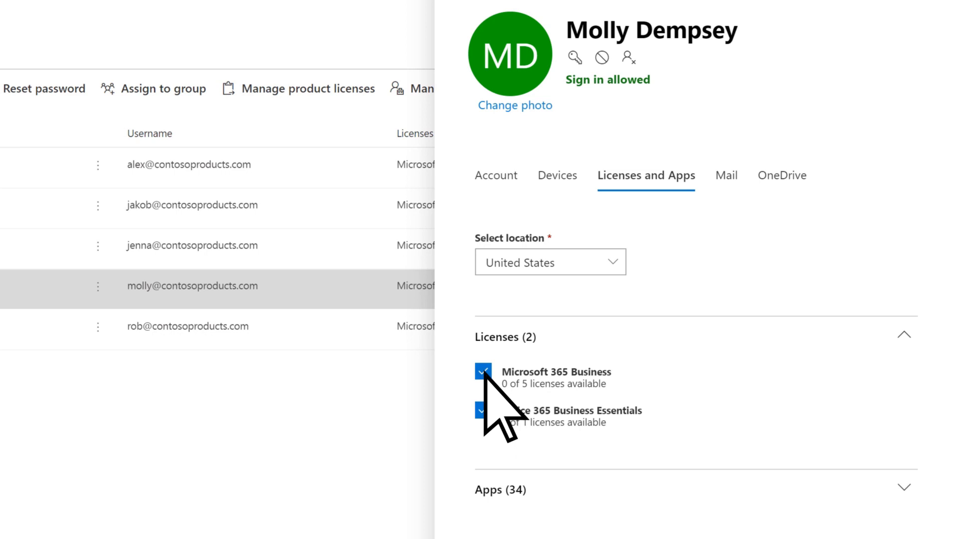
click(482, 371)
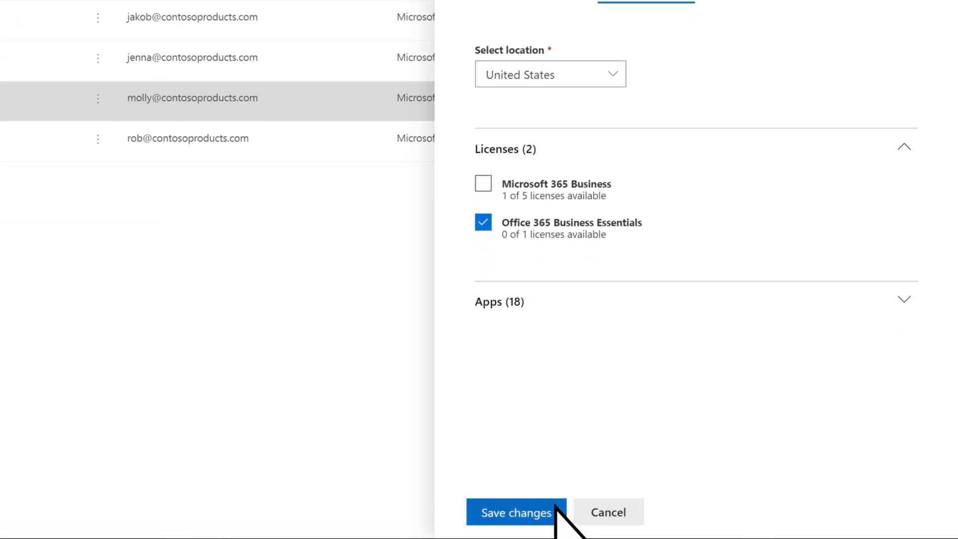
click(515, 511)
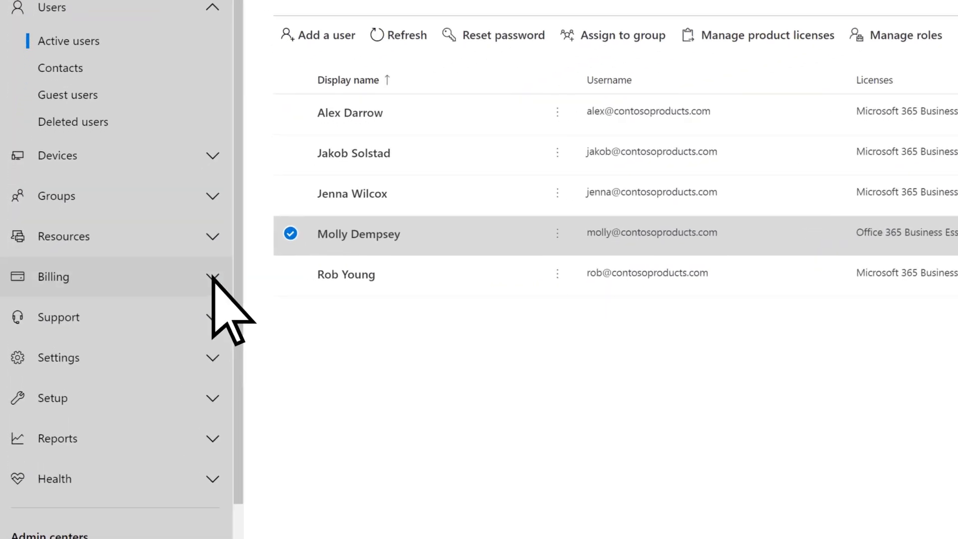
Go to Billing > Products & services and choose Add/Remove licenses for Microsoft 365 Business.
click(53, 276)
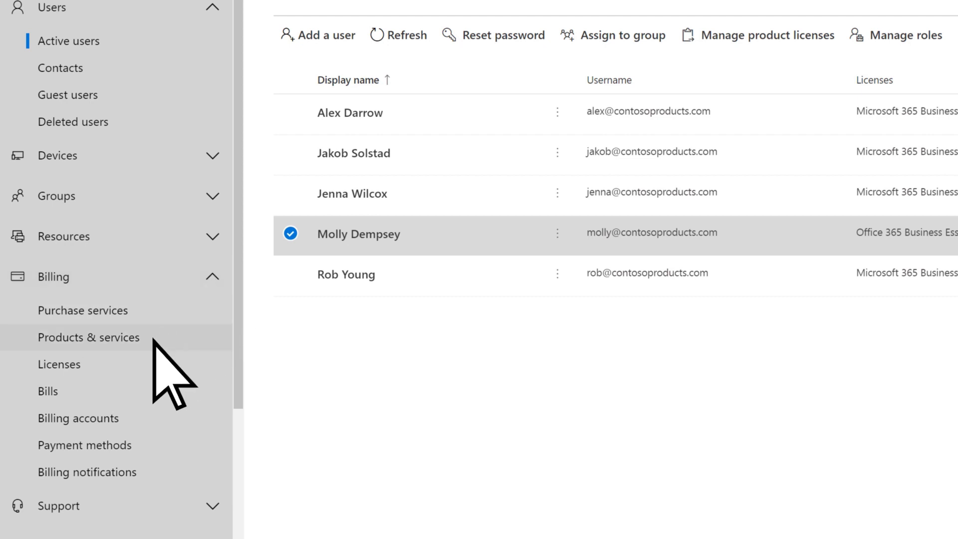
click(89, 336)
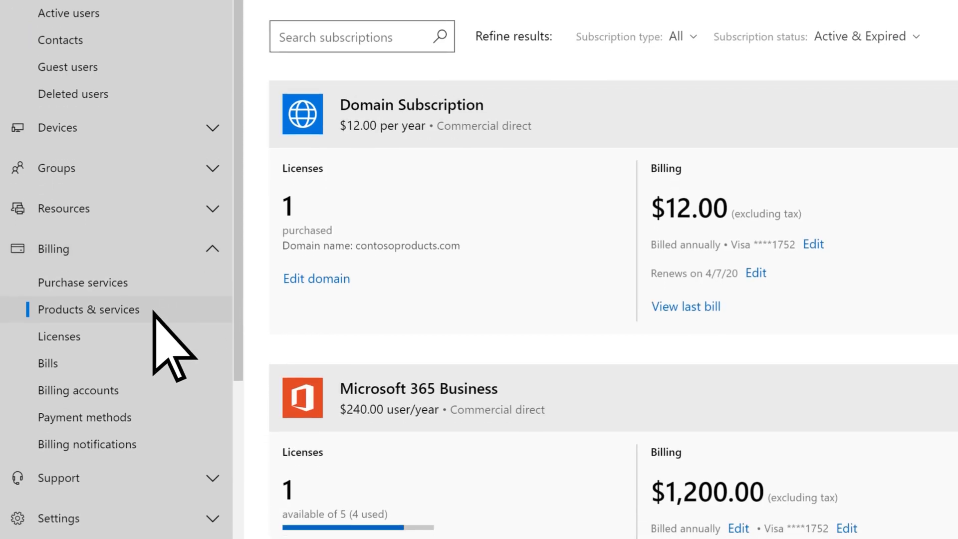
scroll(down, 3)
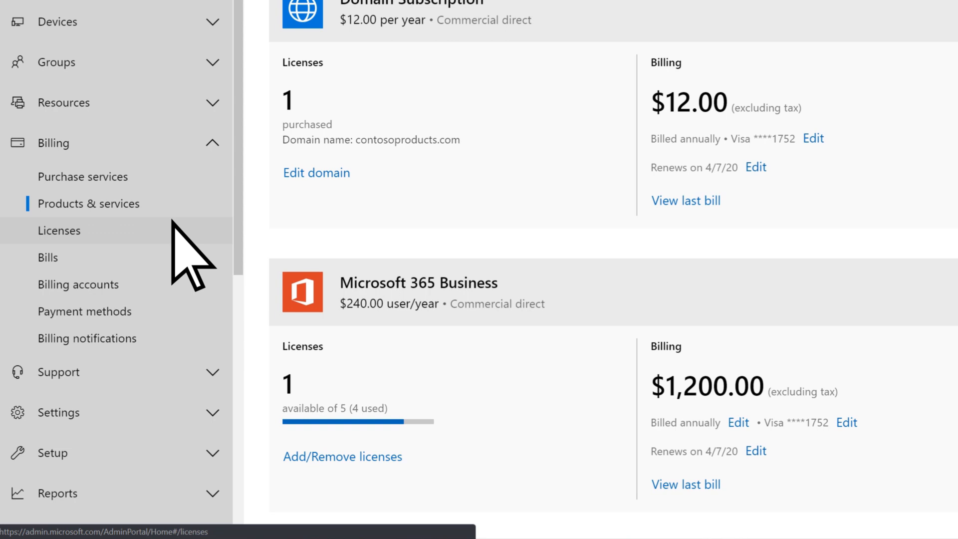
mouse_move(342, 456)
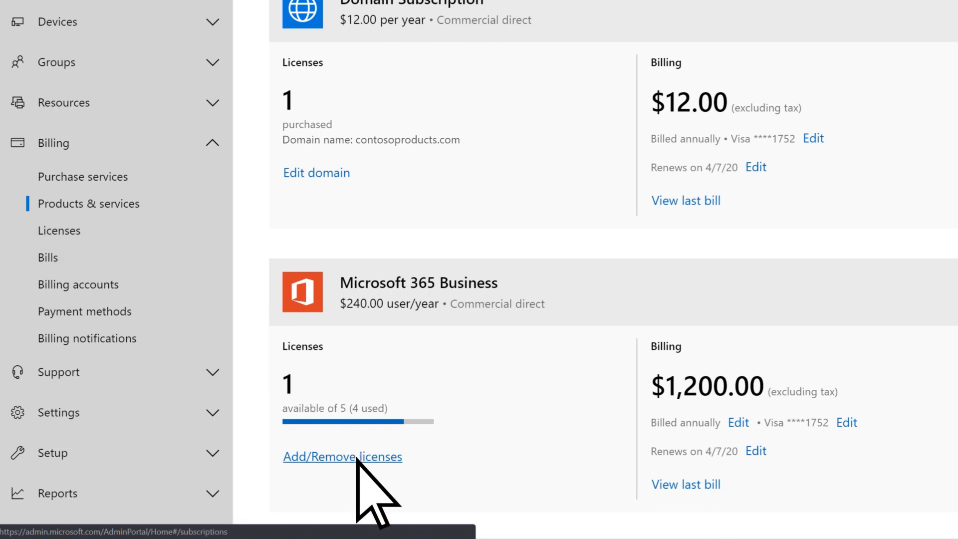
click(342, 456)
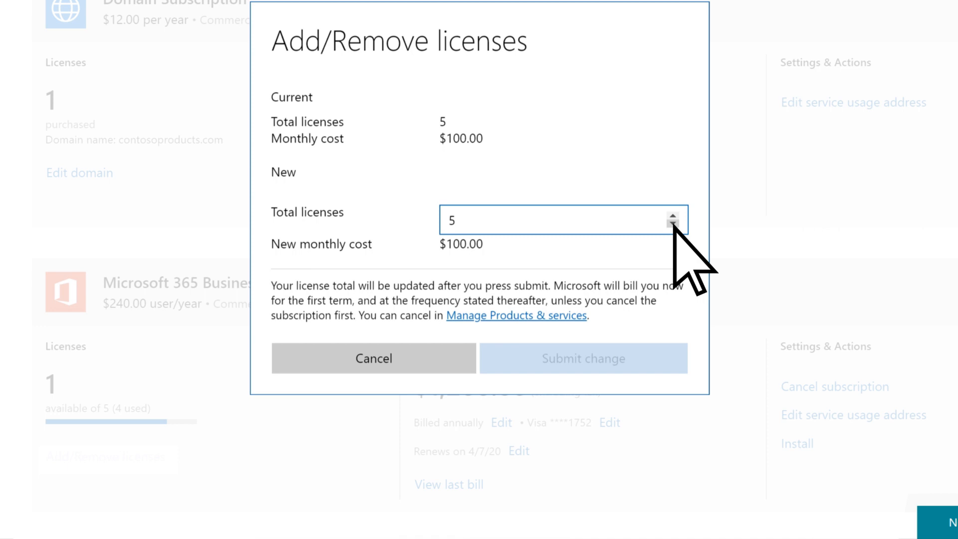
Lower Microsoft 365 Business total licenses to 4 and submit the change ($960.00 yearly).
click(673, 227)
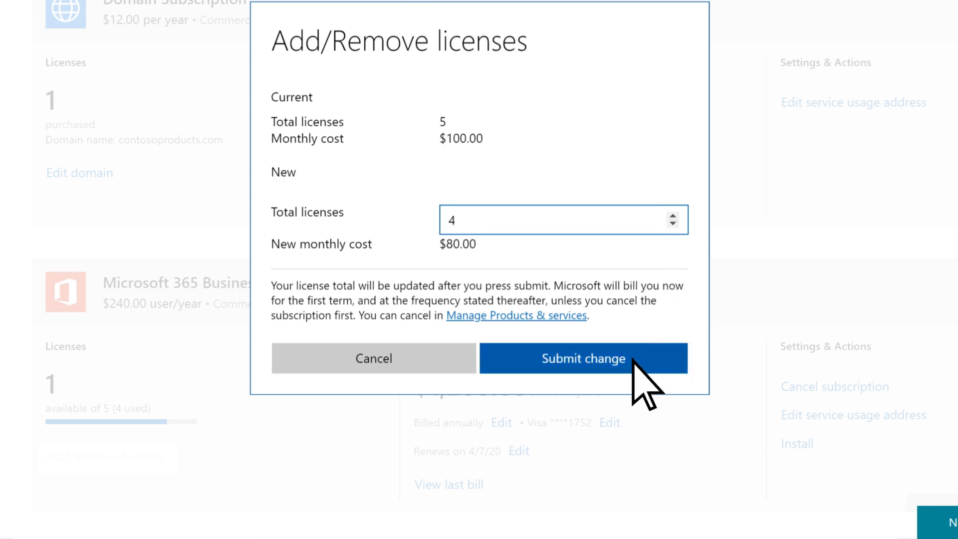
click(582, 358)
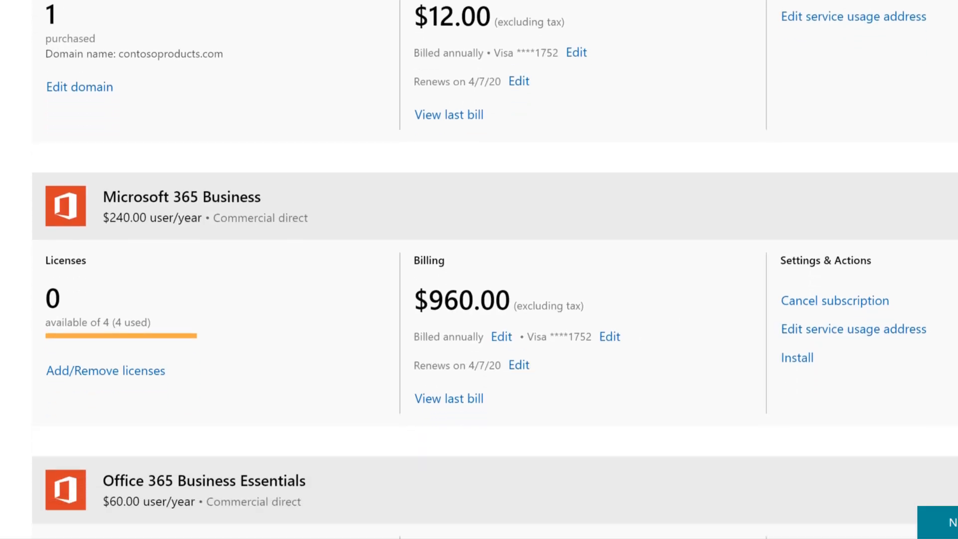
scroll(down, 3)
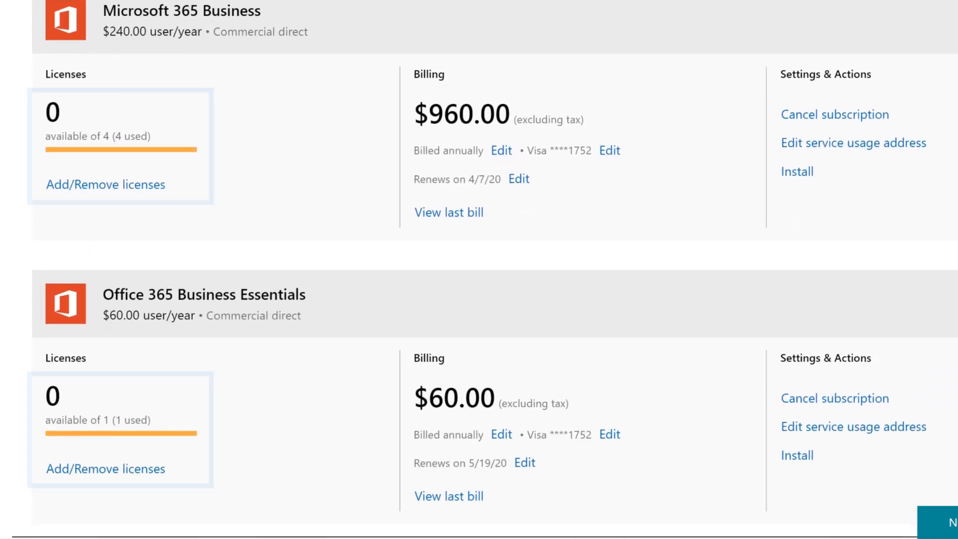